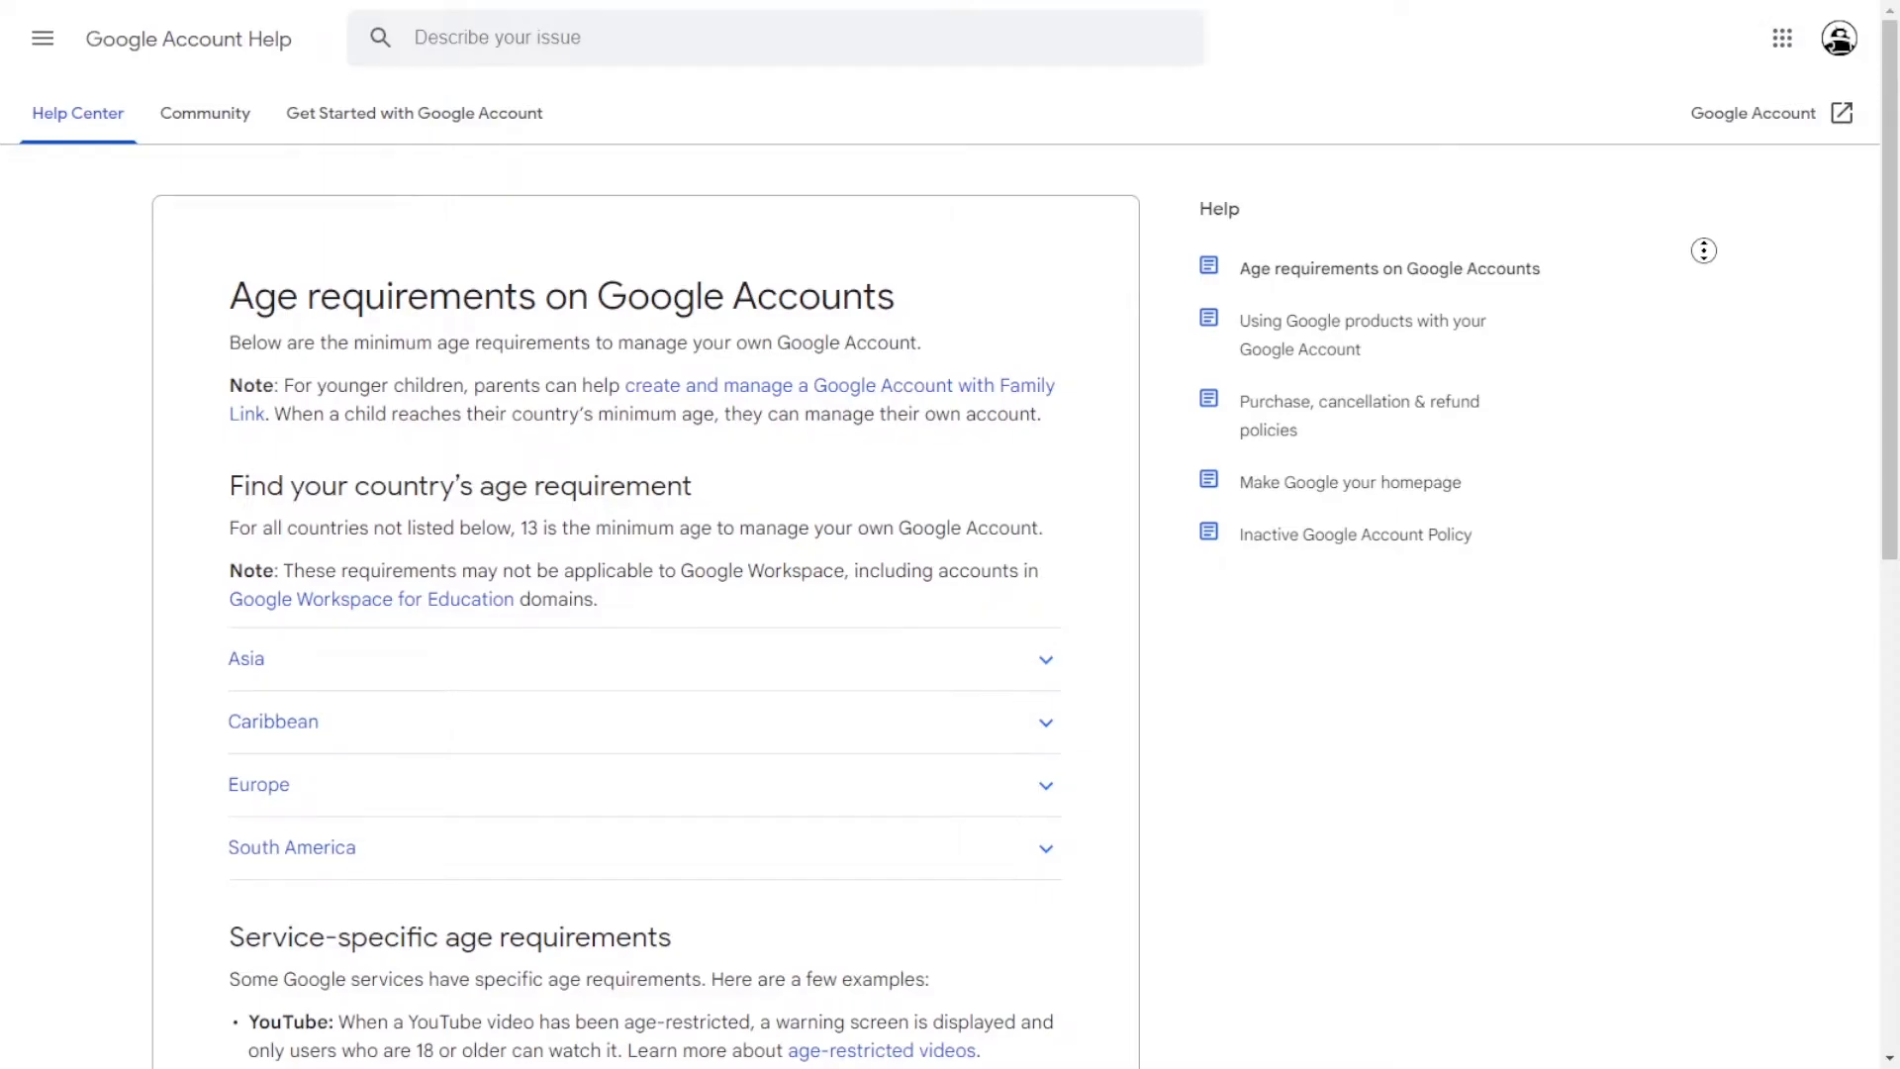
- In Android Settings, go to Accounts and start adding another account
{"action": "scroll", "scroll_direction": "down", "scroll_amount": 3}
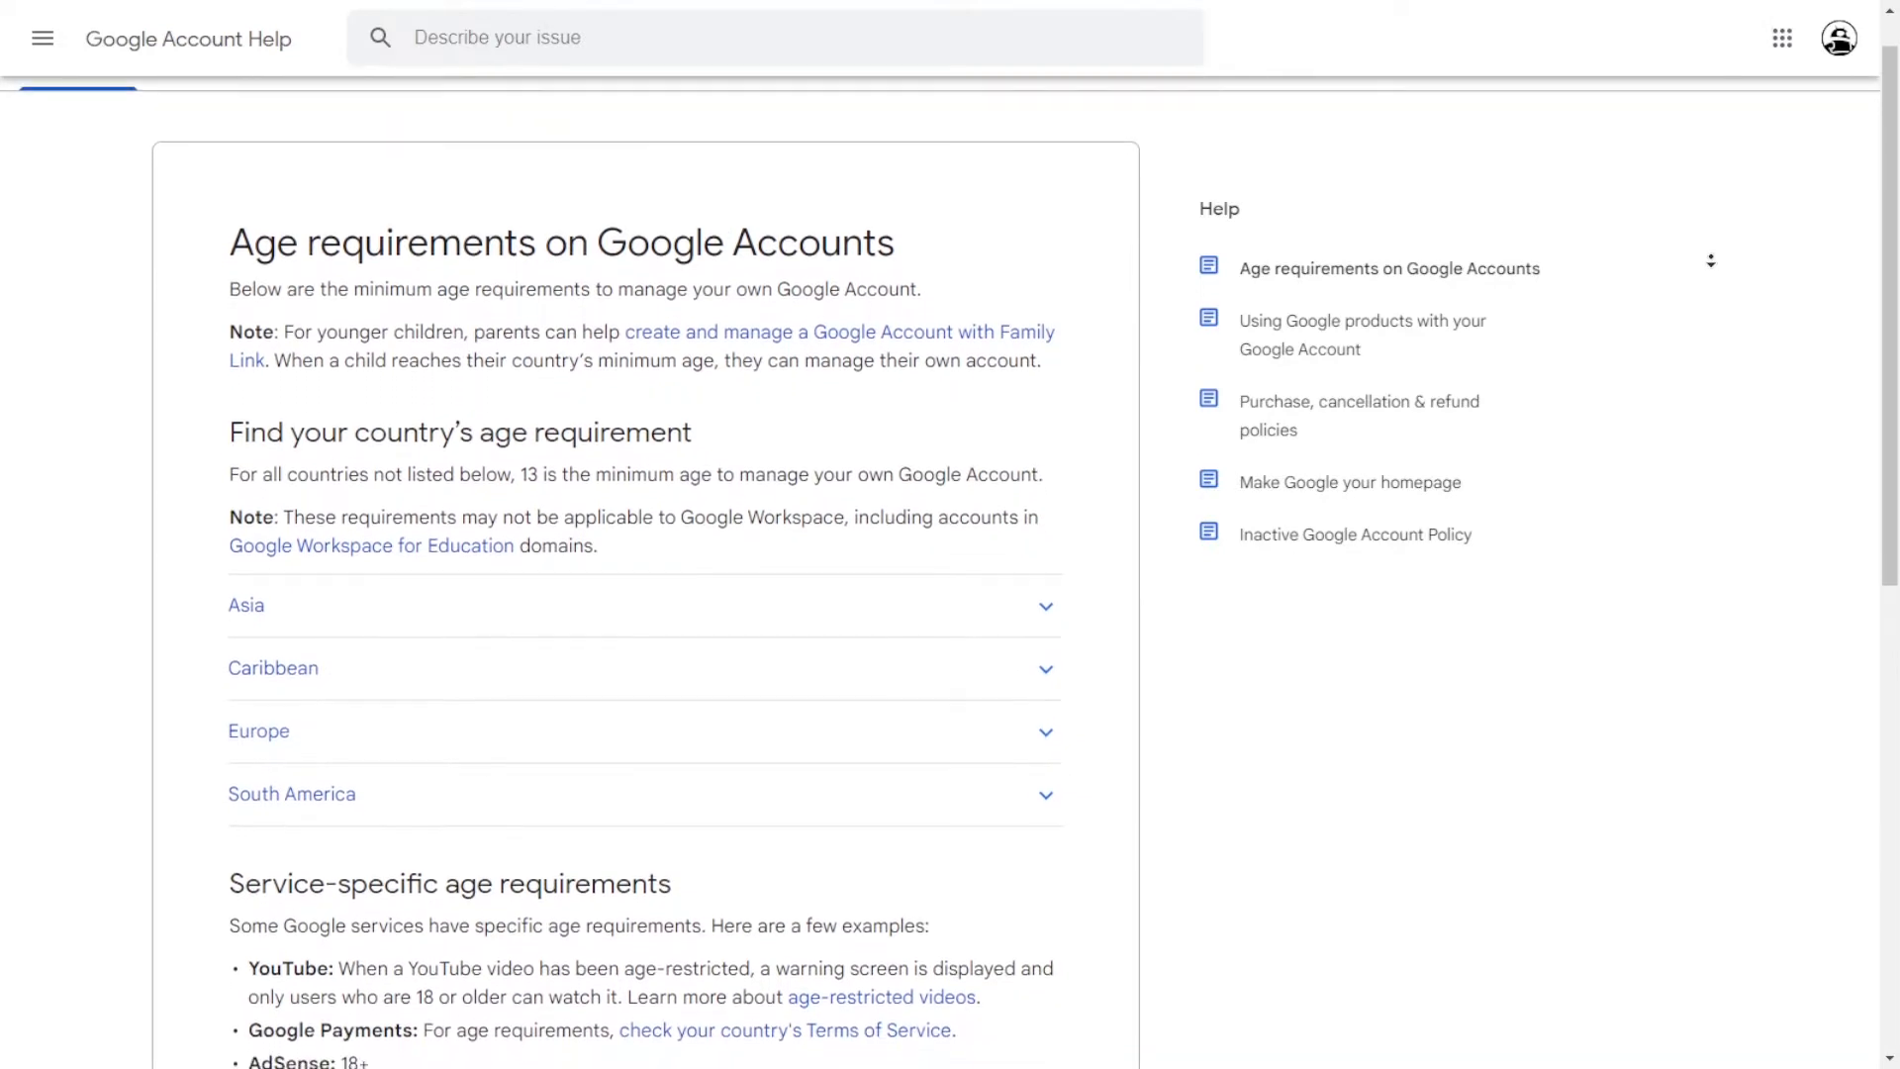
{"action": "scroll", "scroll_direction": "down", "scroll_amount": 3}
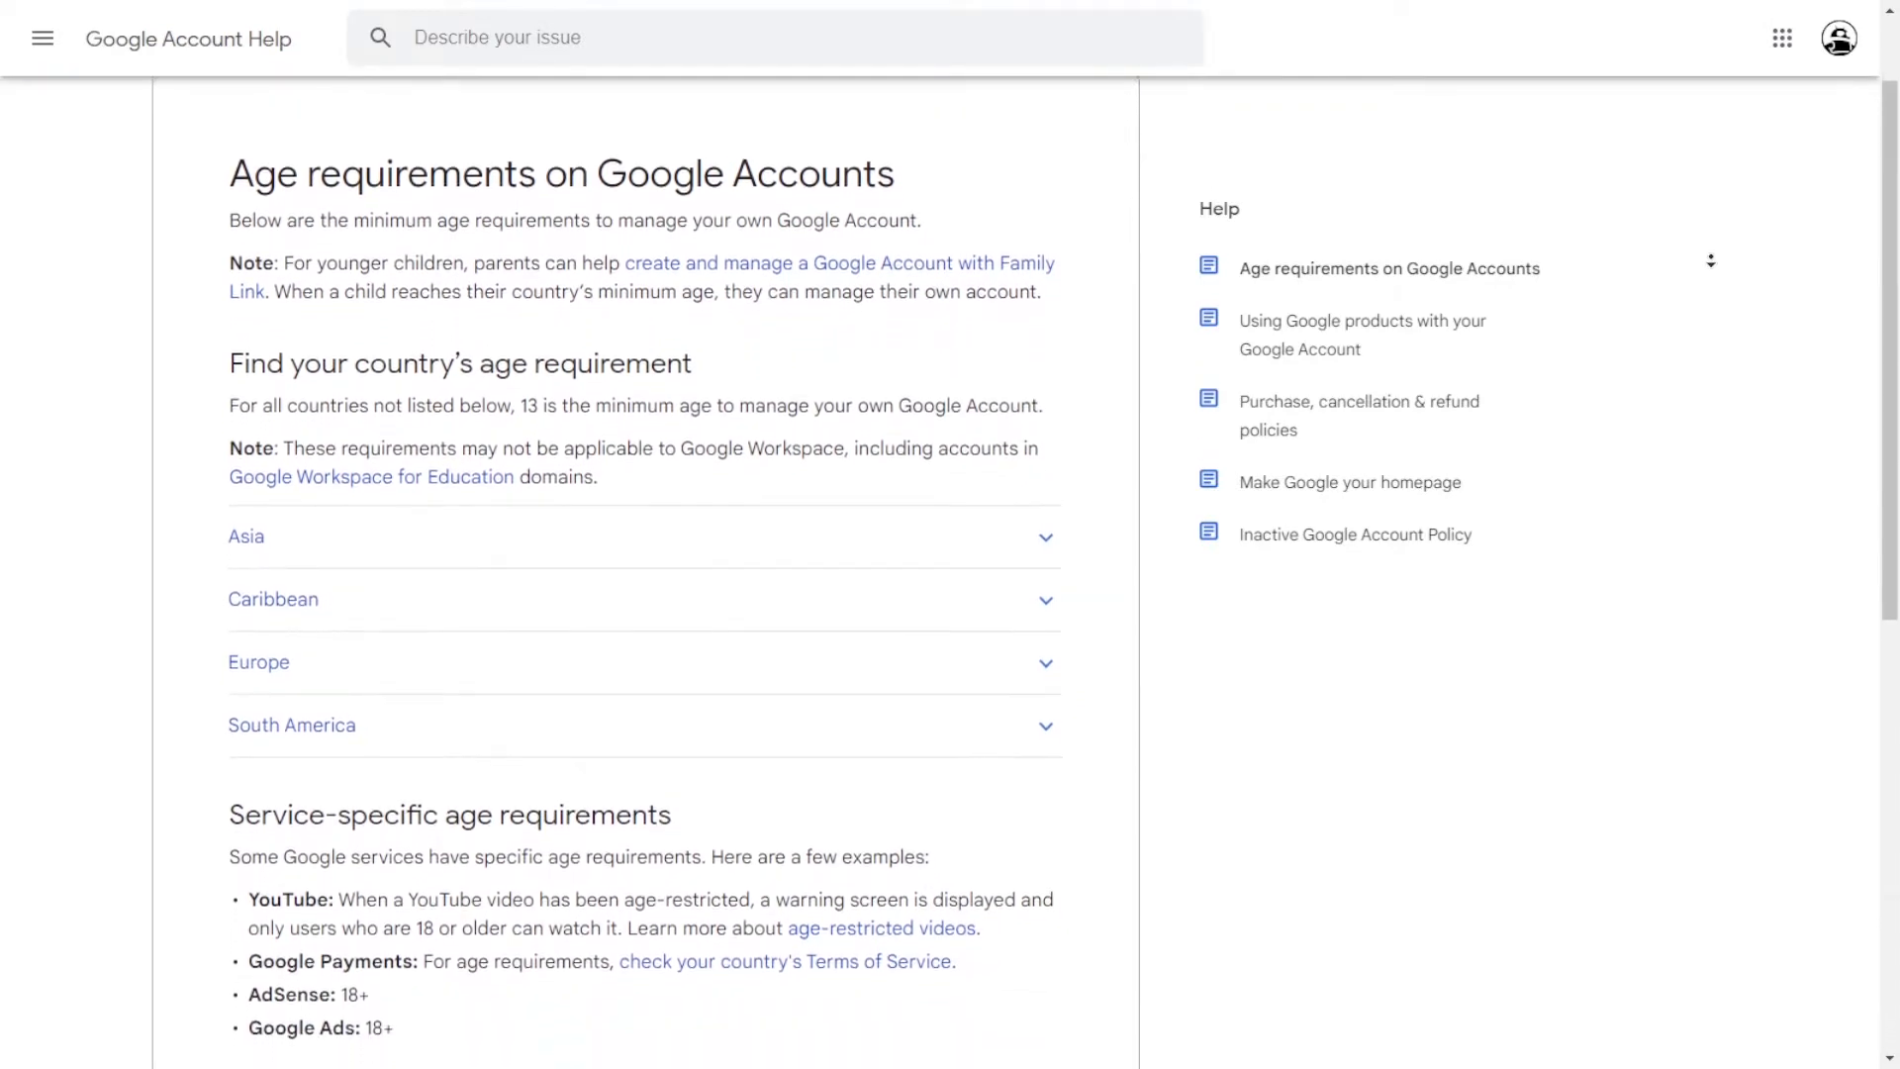
{"action": "scroll", "scroll_direction": "down", "scroll_amount": 3}
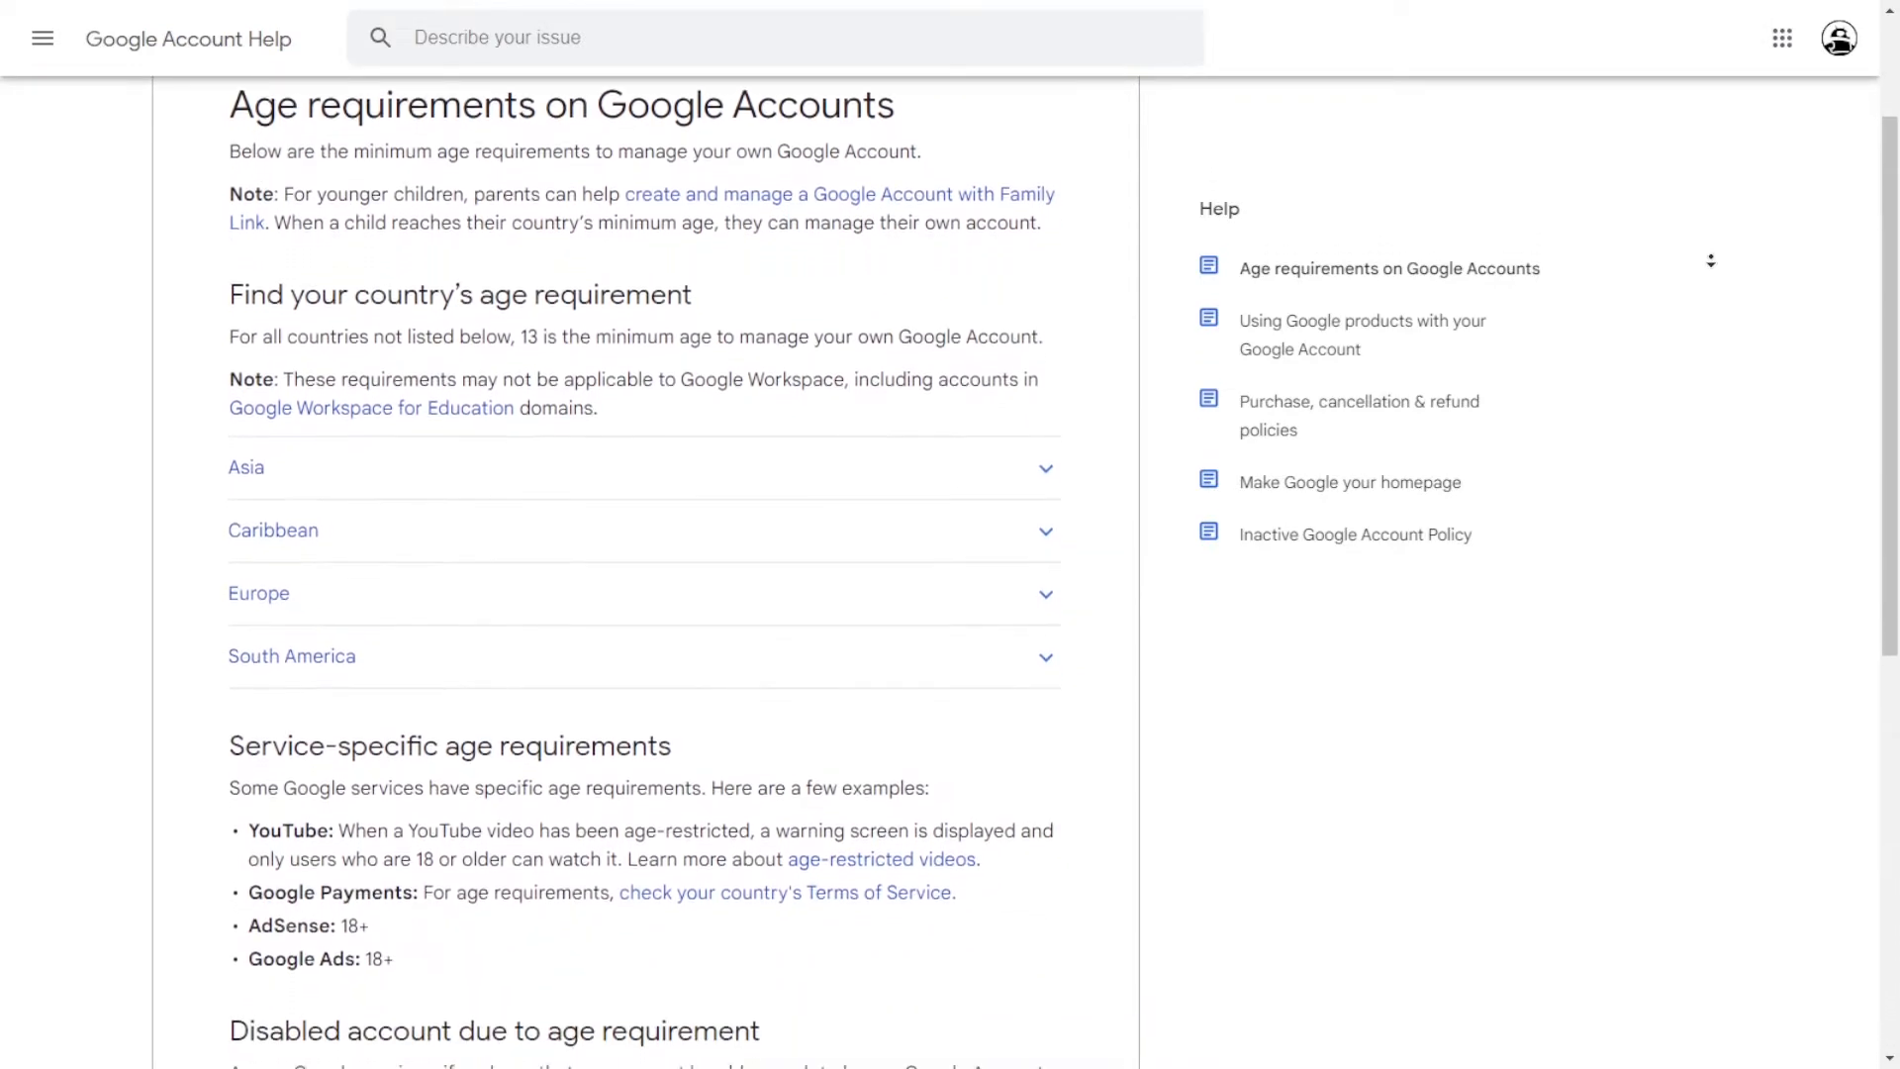
{"action": "scroll", "scroll_direction": "down", "scroll_amount": 3}
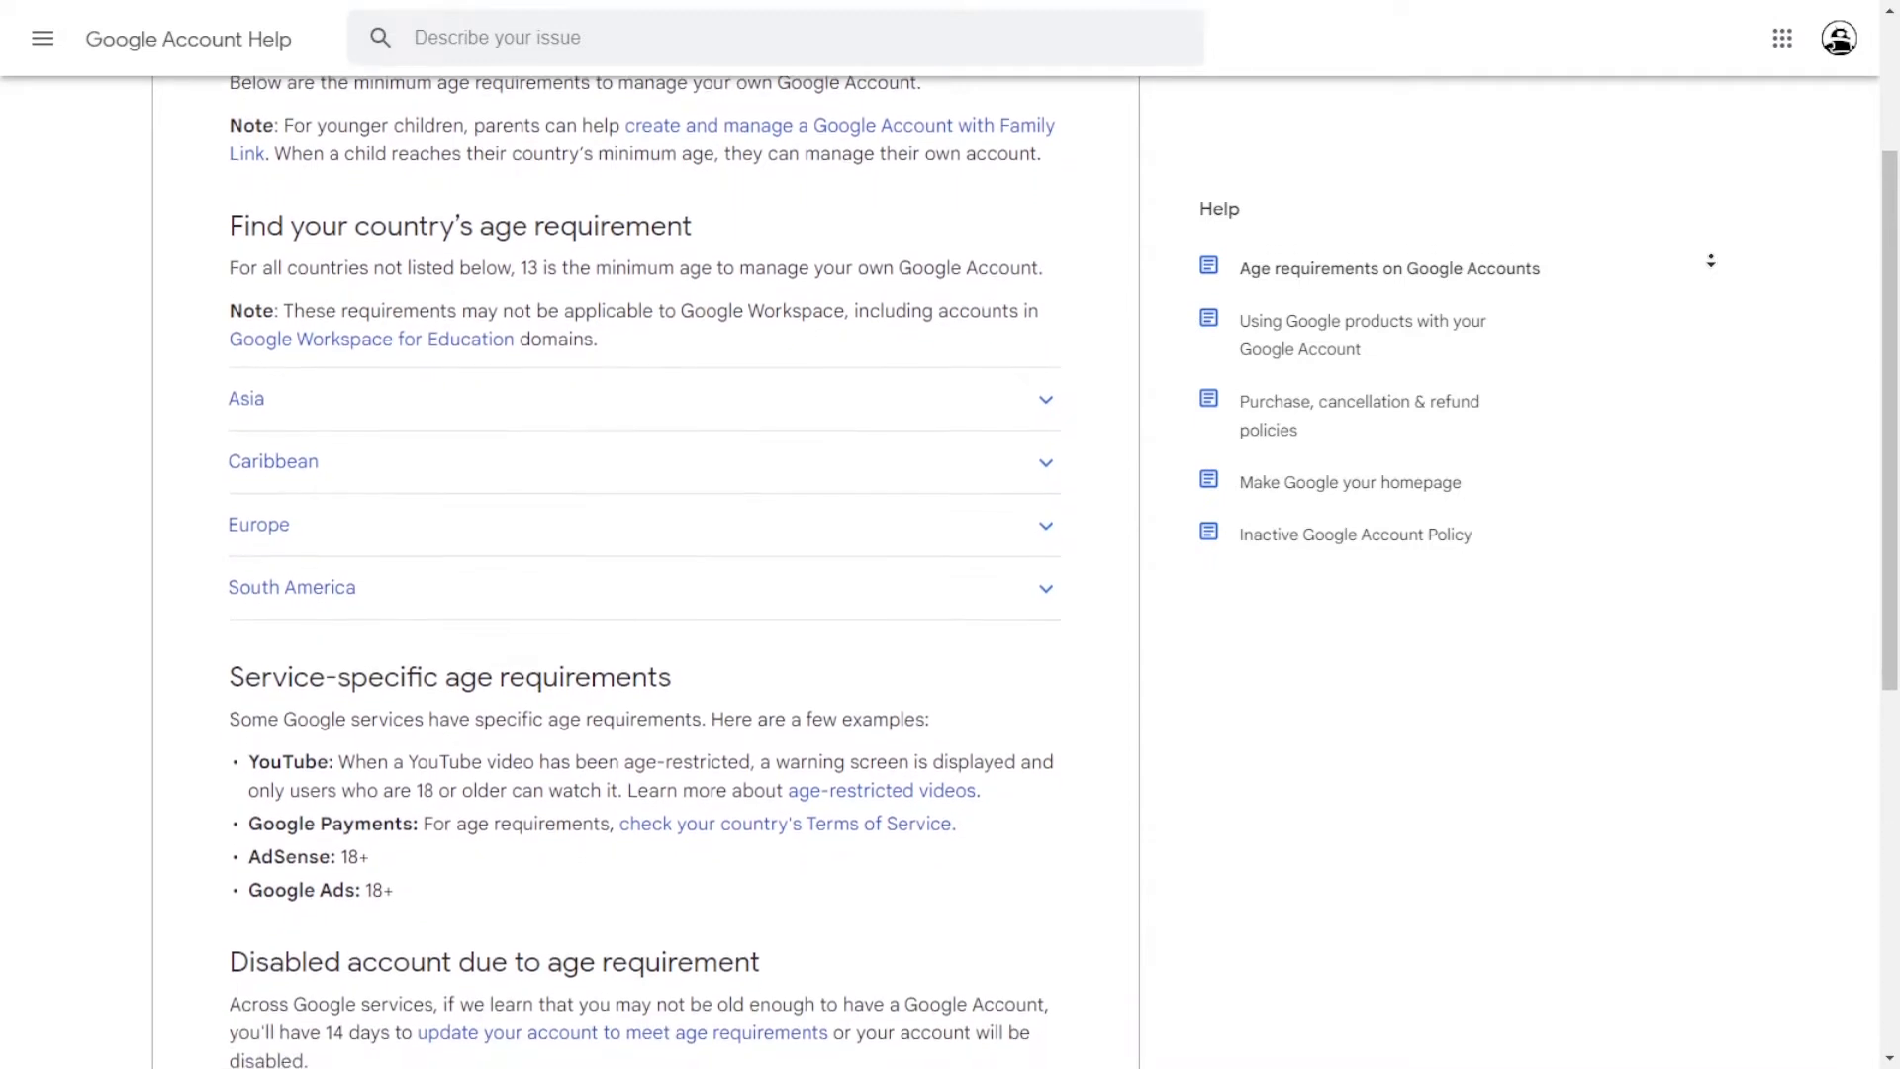
{"action": "scroll", "scroll_direction": "down", "scroll_amount": 3}
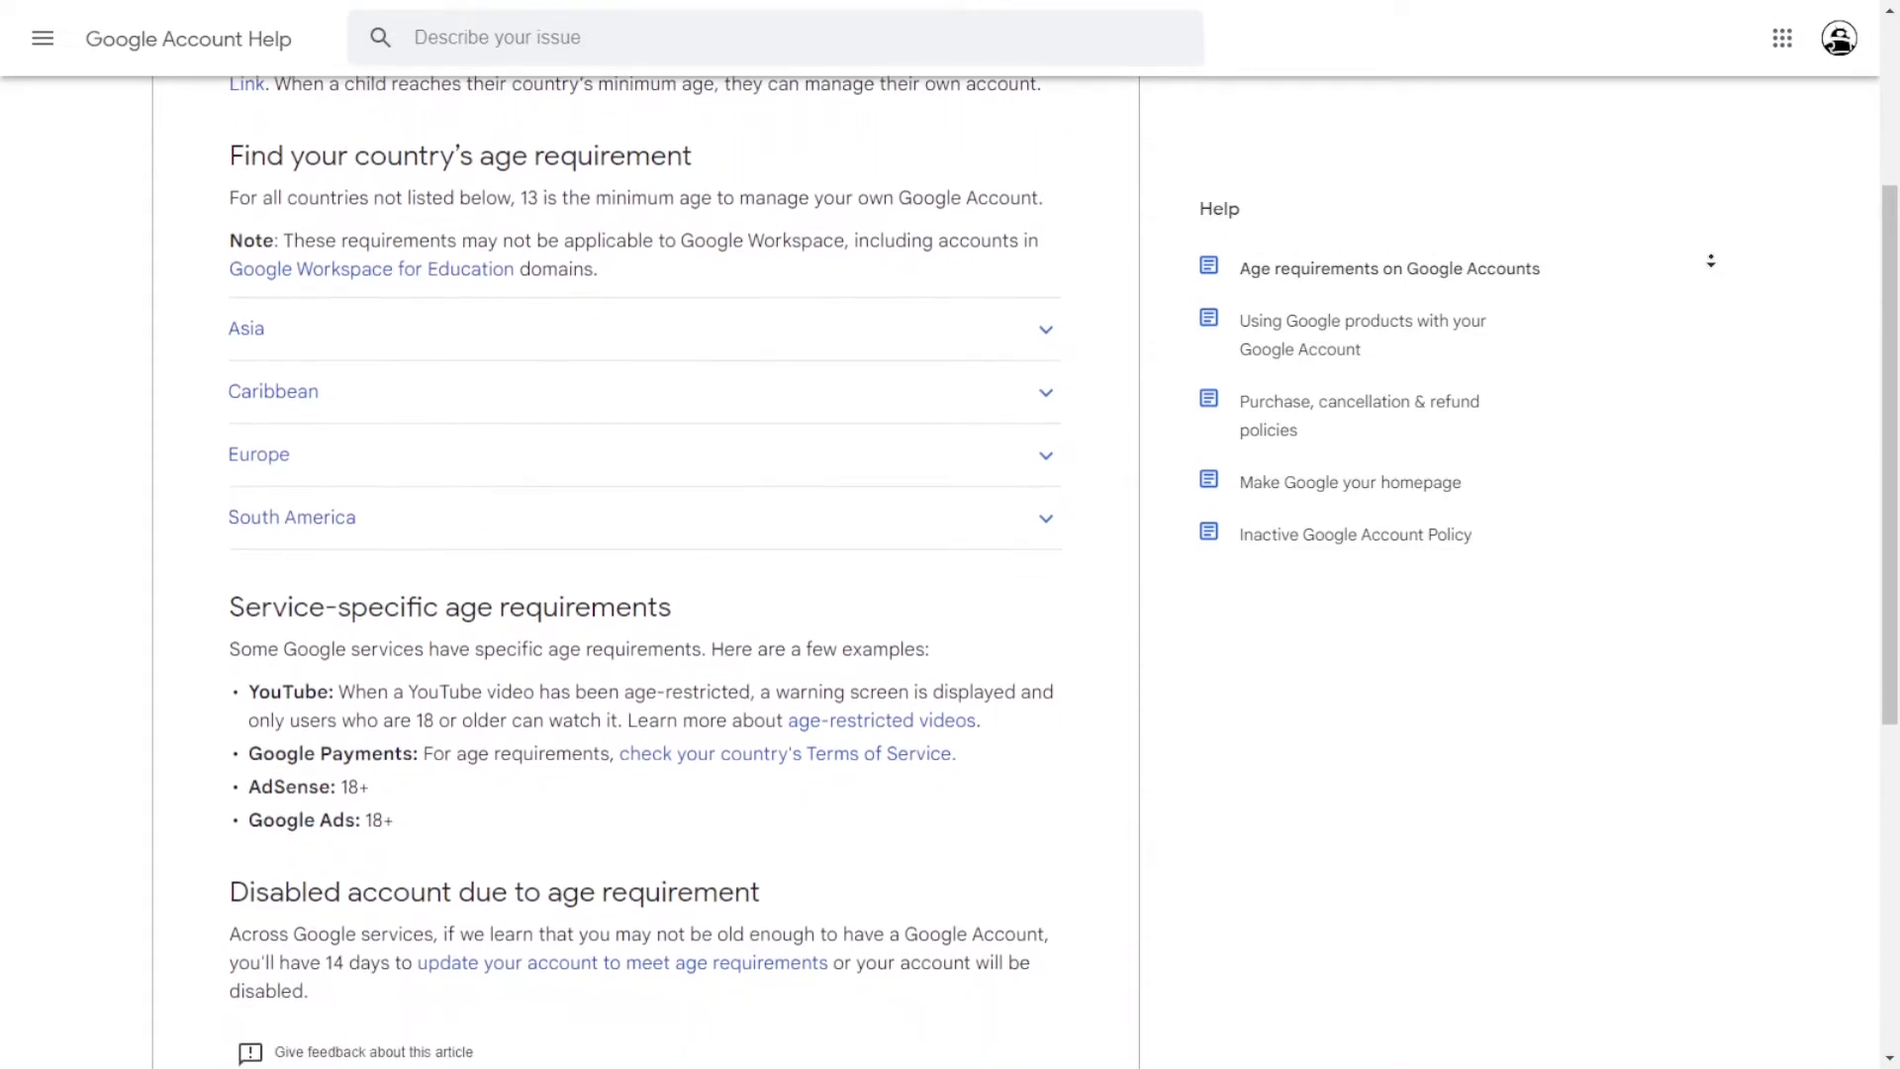
{"action": "scroll", "scroll_direction": "down", "scroll_amount": 3}
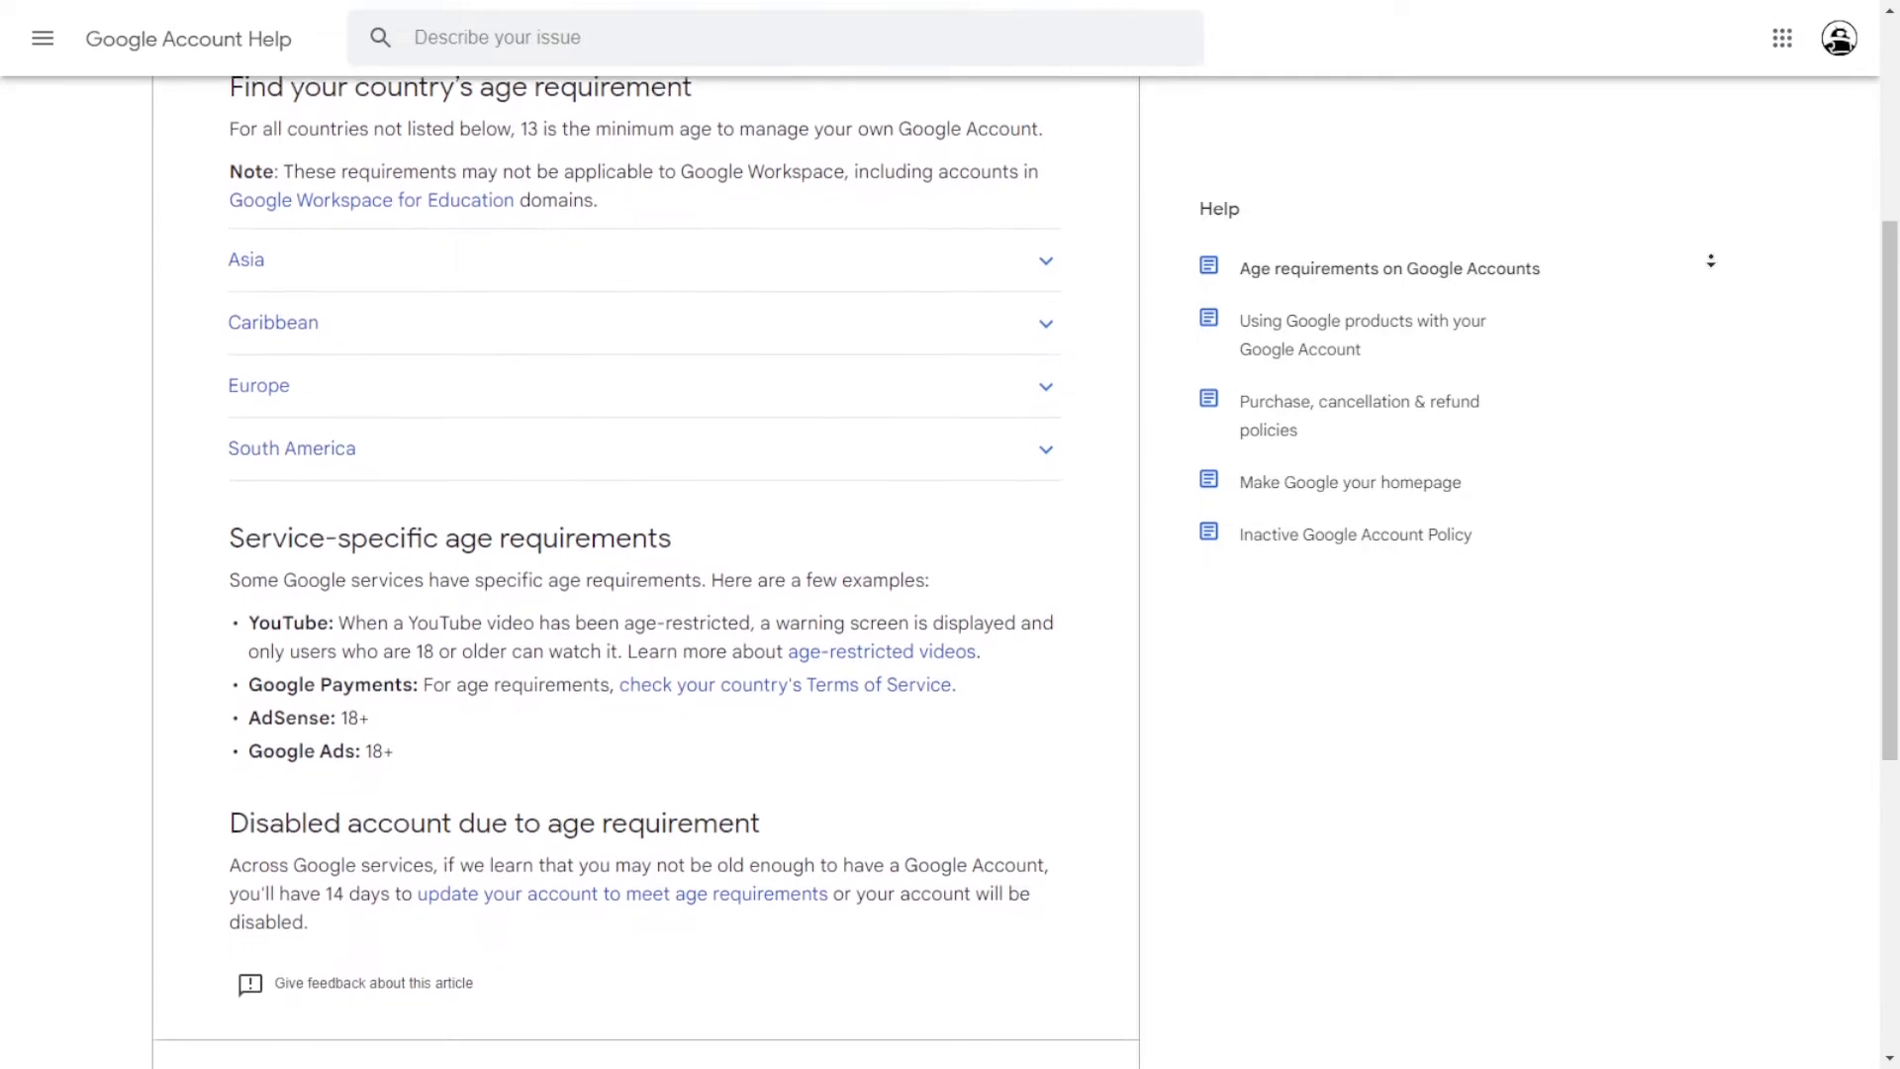
{"action": "scroll", "scroll_direction": "down", "scroll_amount": 3}
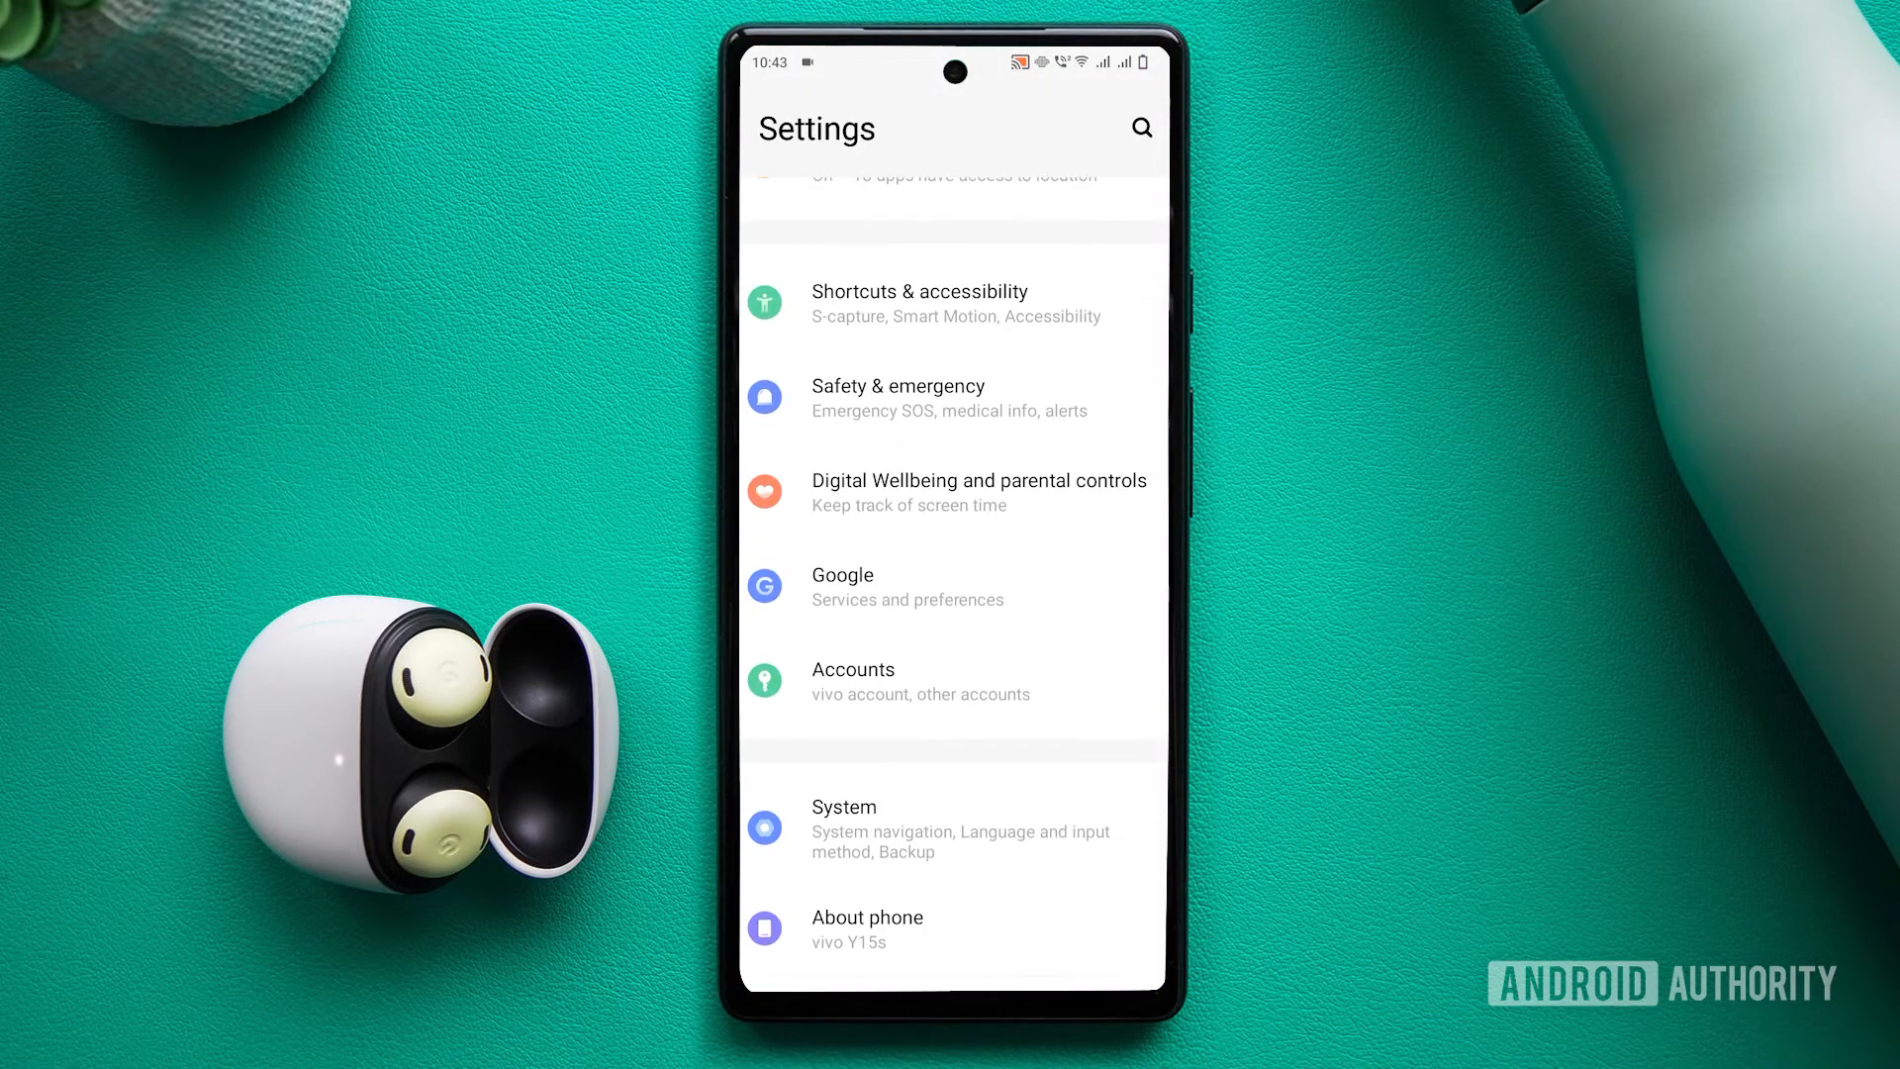
{"action": "left_click", "coordinate": [852, 681]}
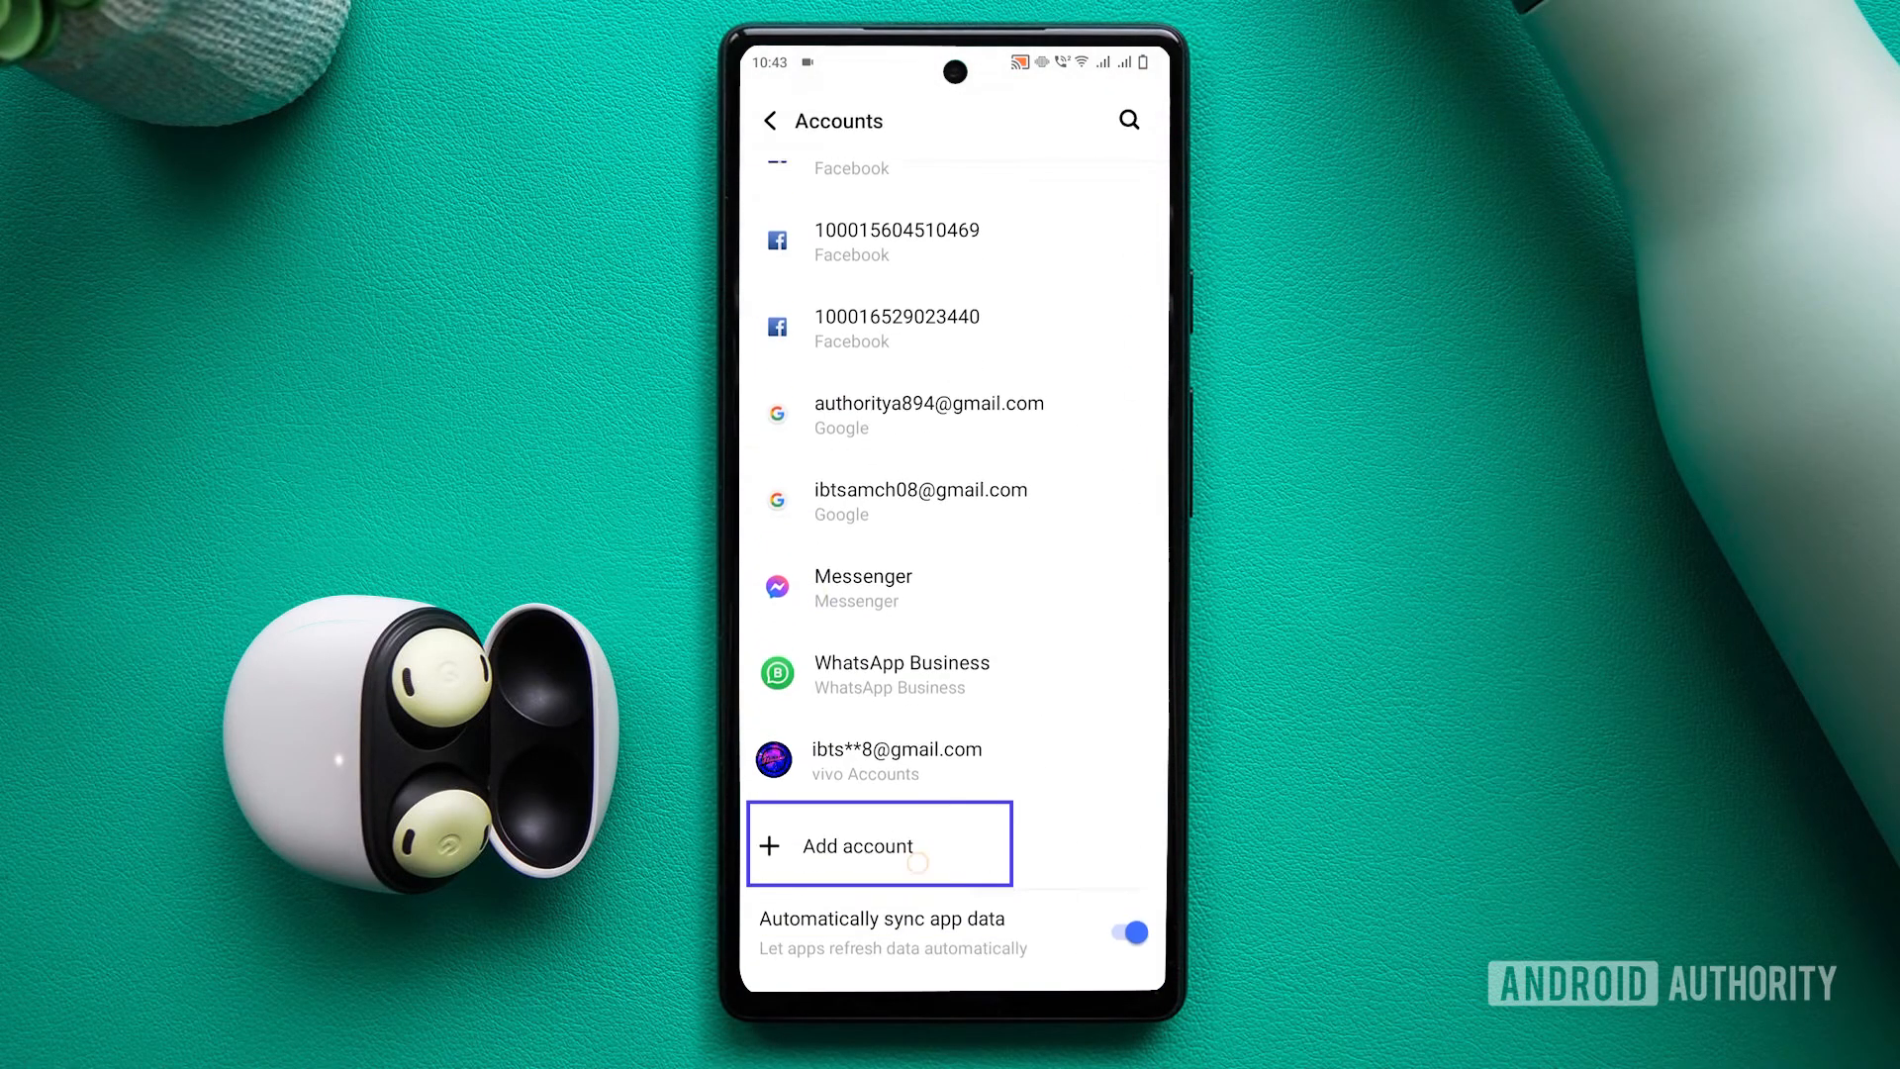
{"action": "left_click", "coordinate": [858, 844]}
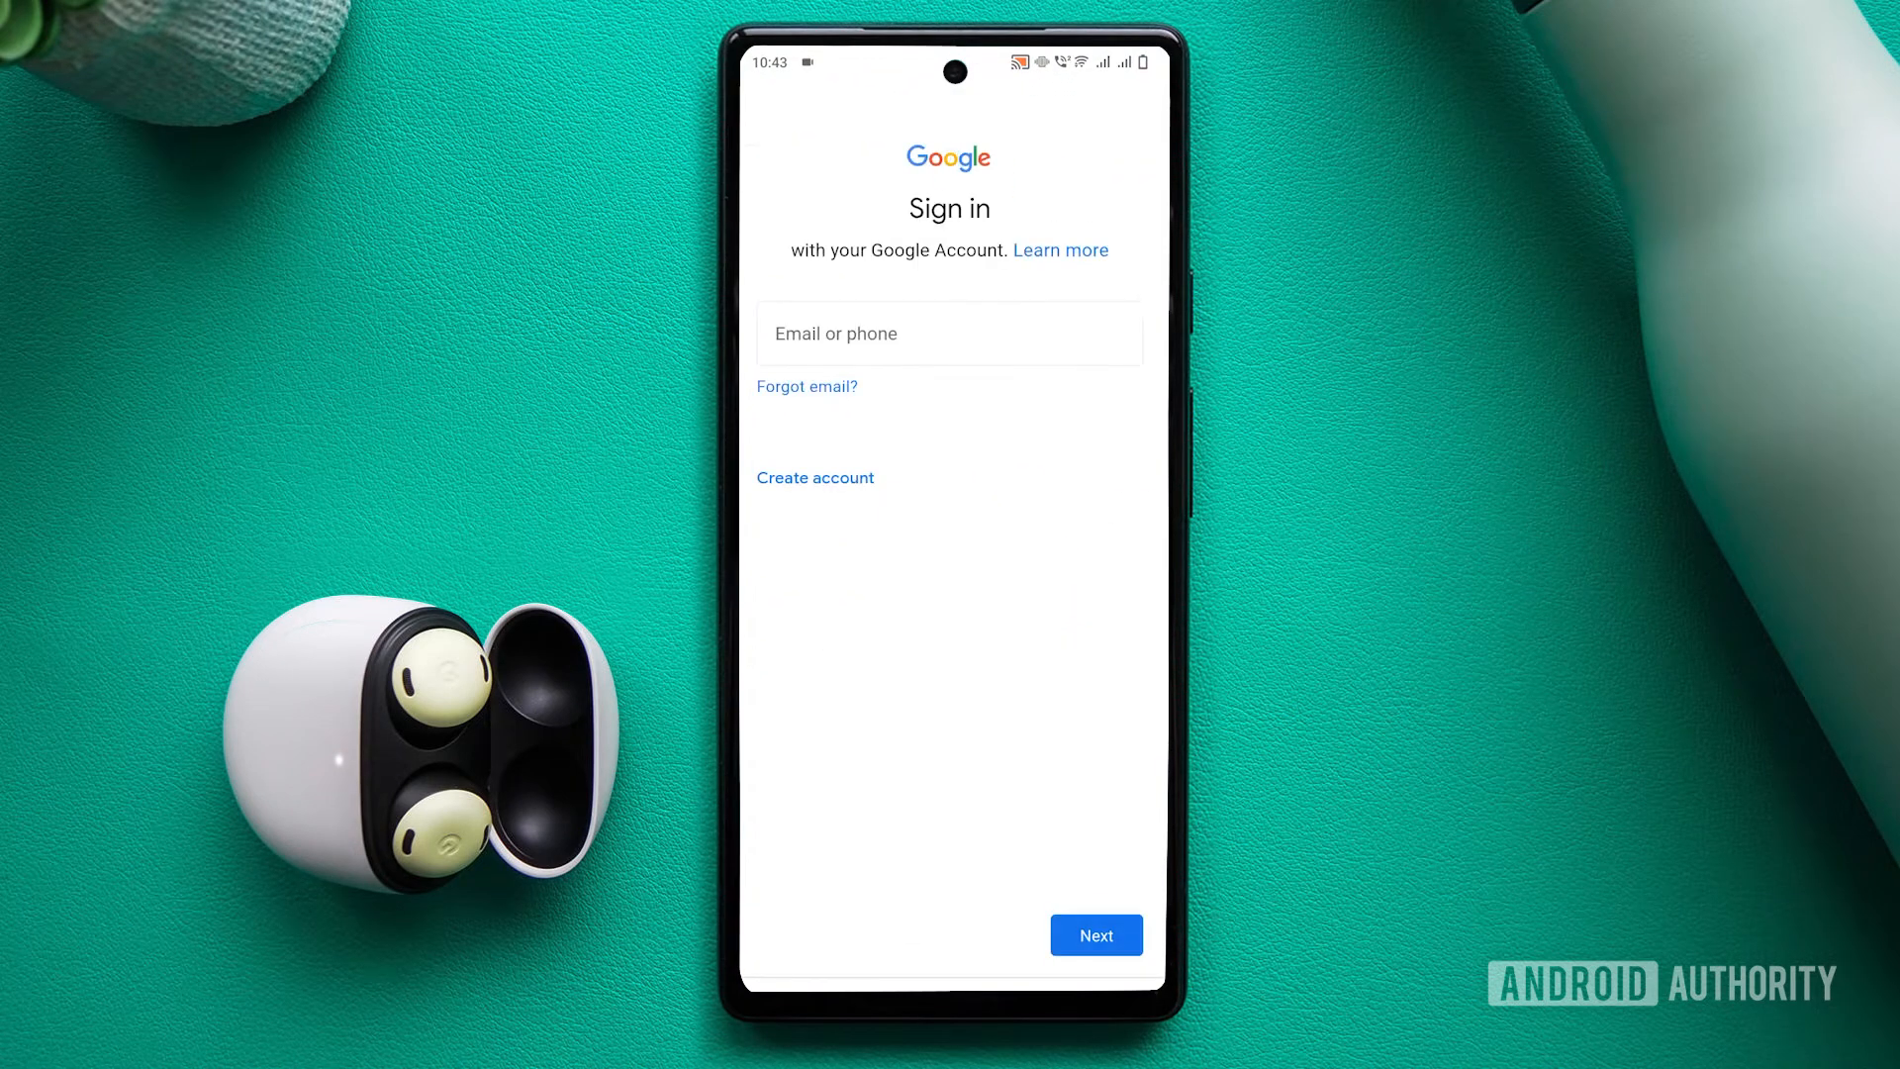
- Create a new personal Google account and begin entering the first name 'Au'
{"action": "left_click", "coordinate": [814, 476]}
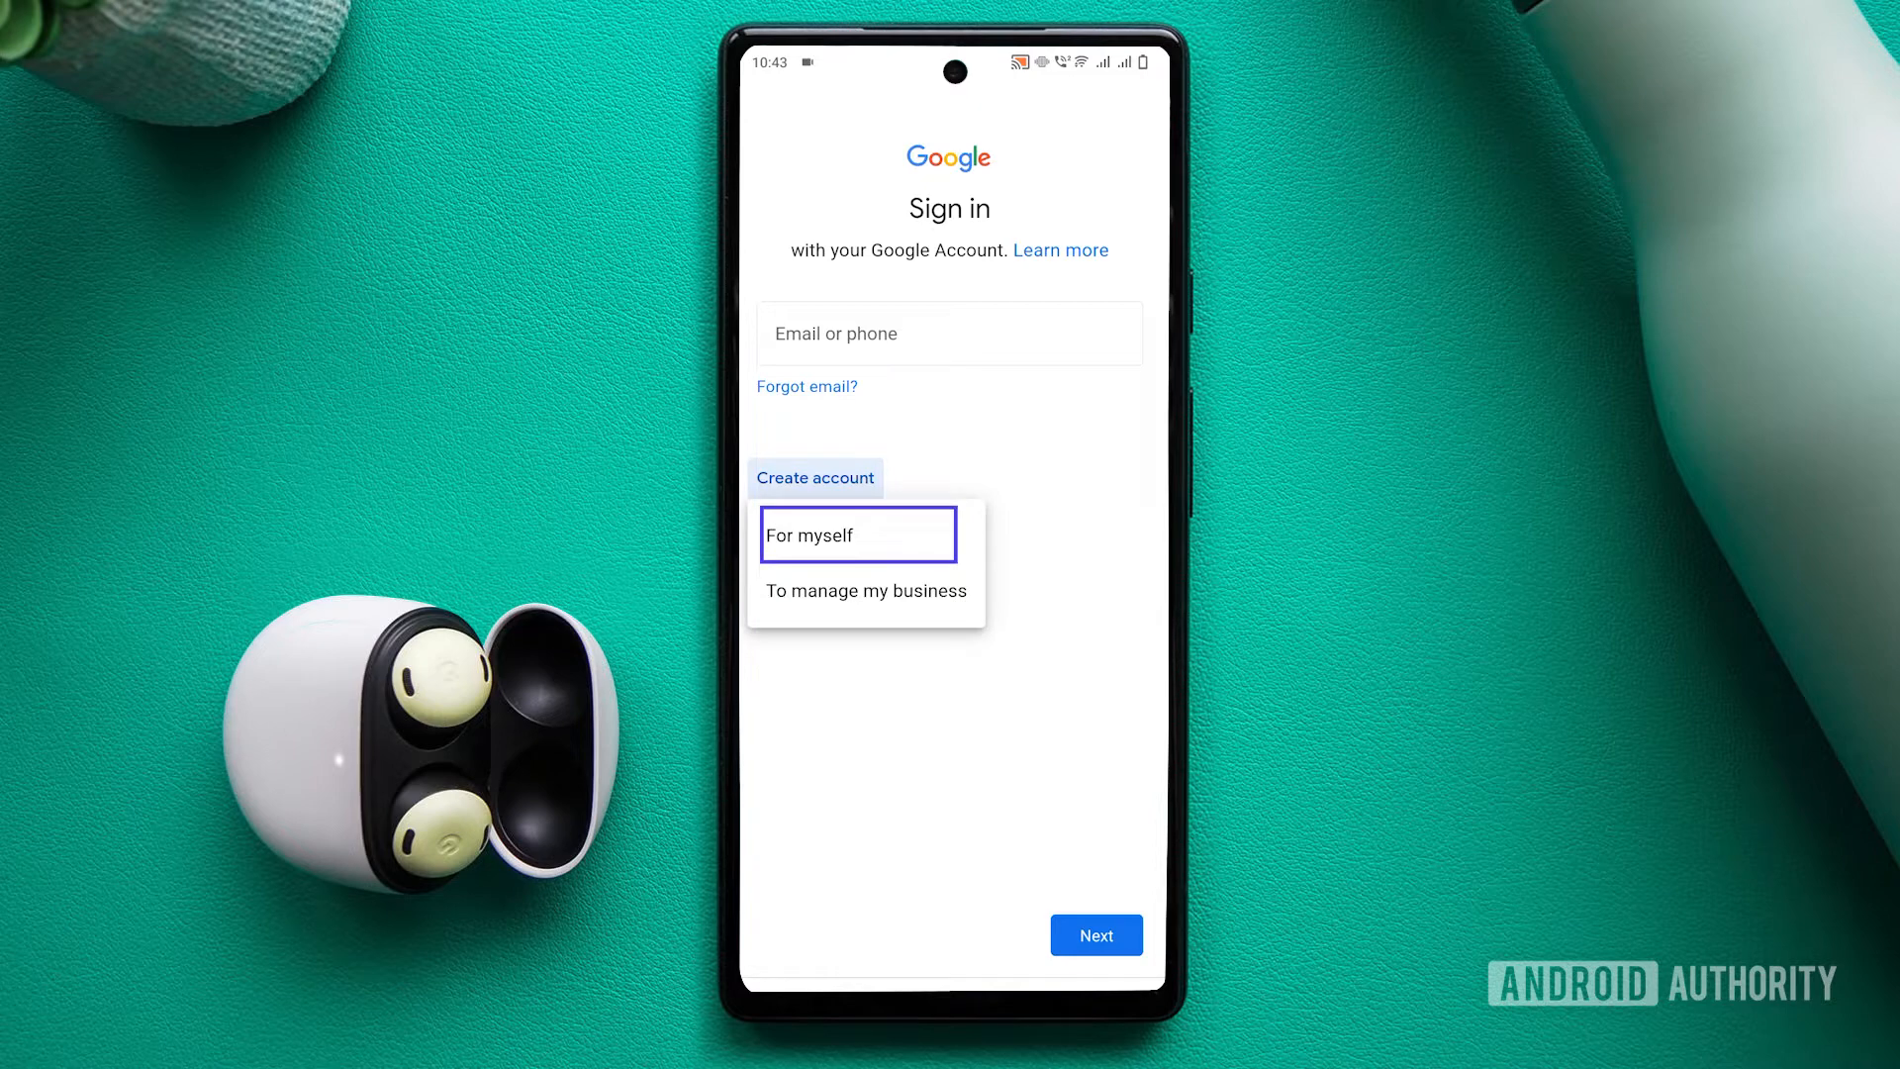
{"action": "left_click", "coordinate": [858, 535]}
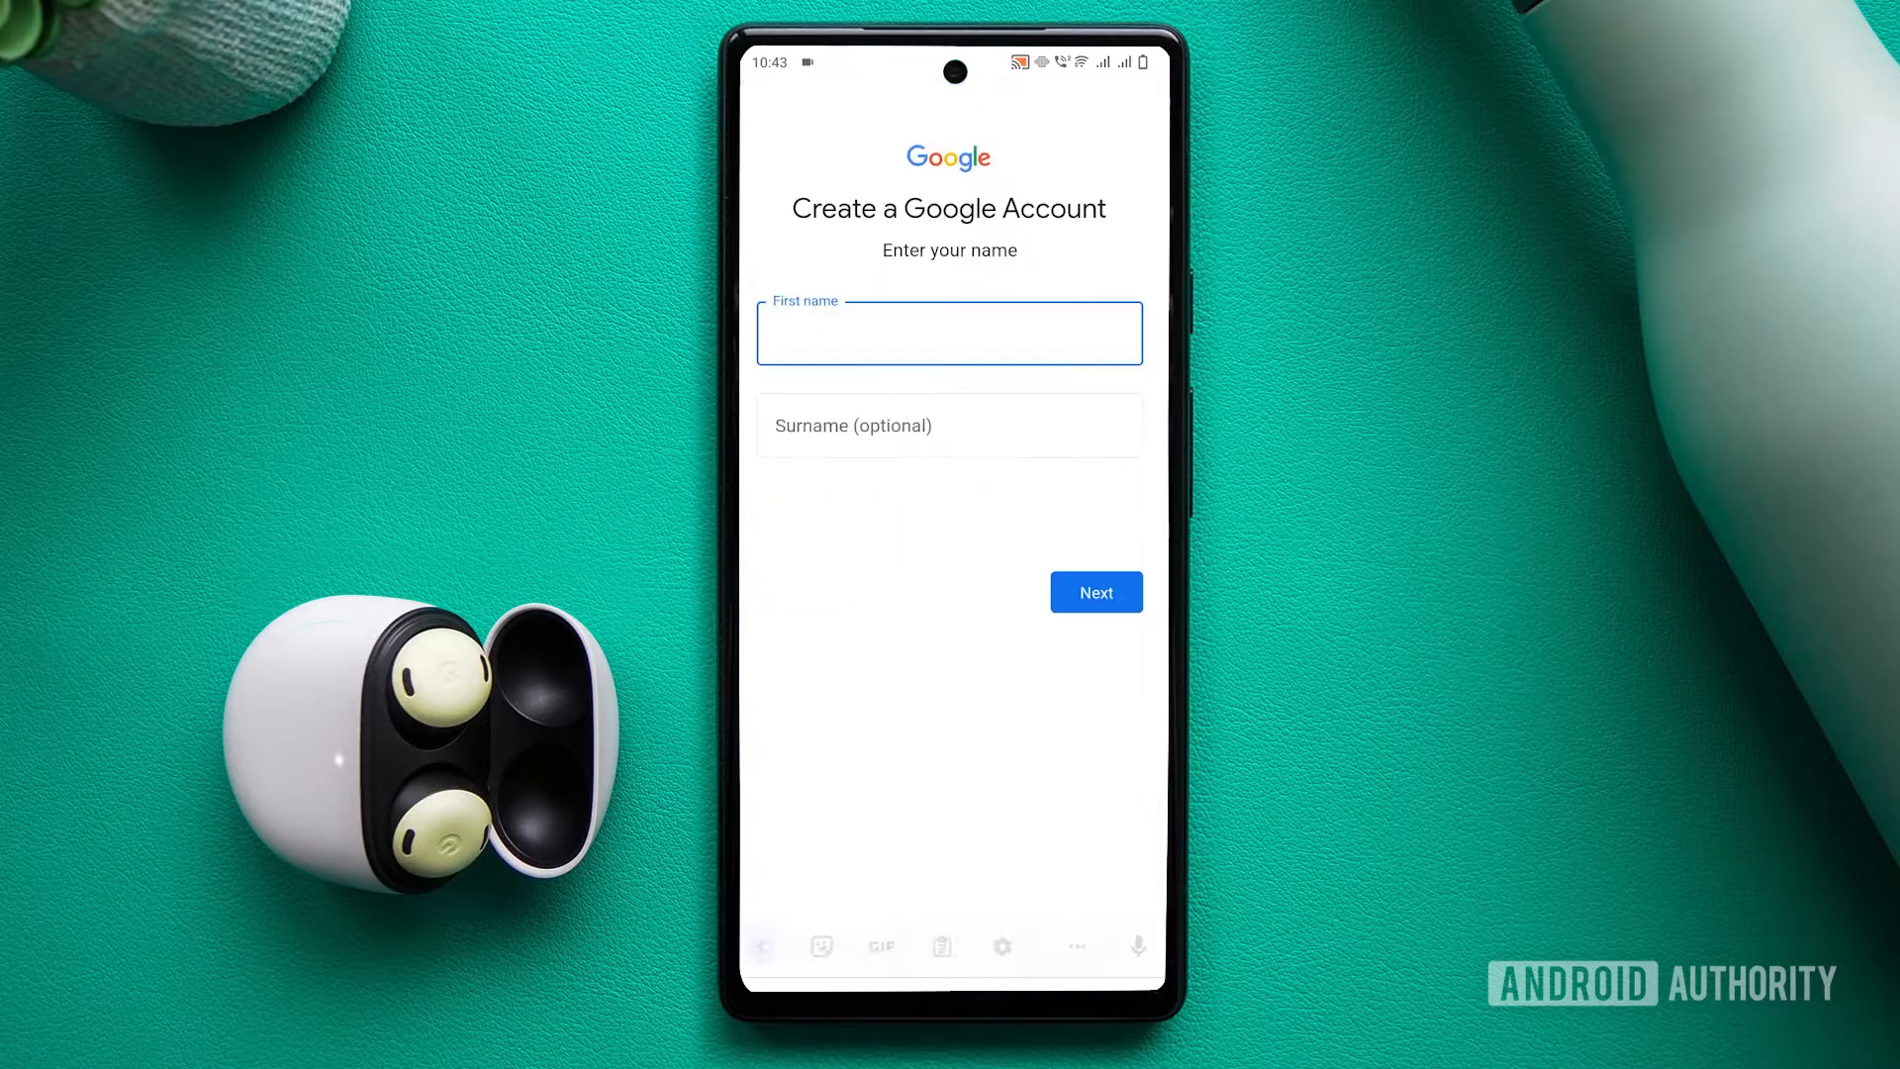
{"action": "type", "text": "Au"}
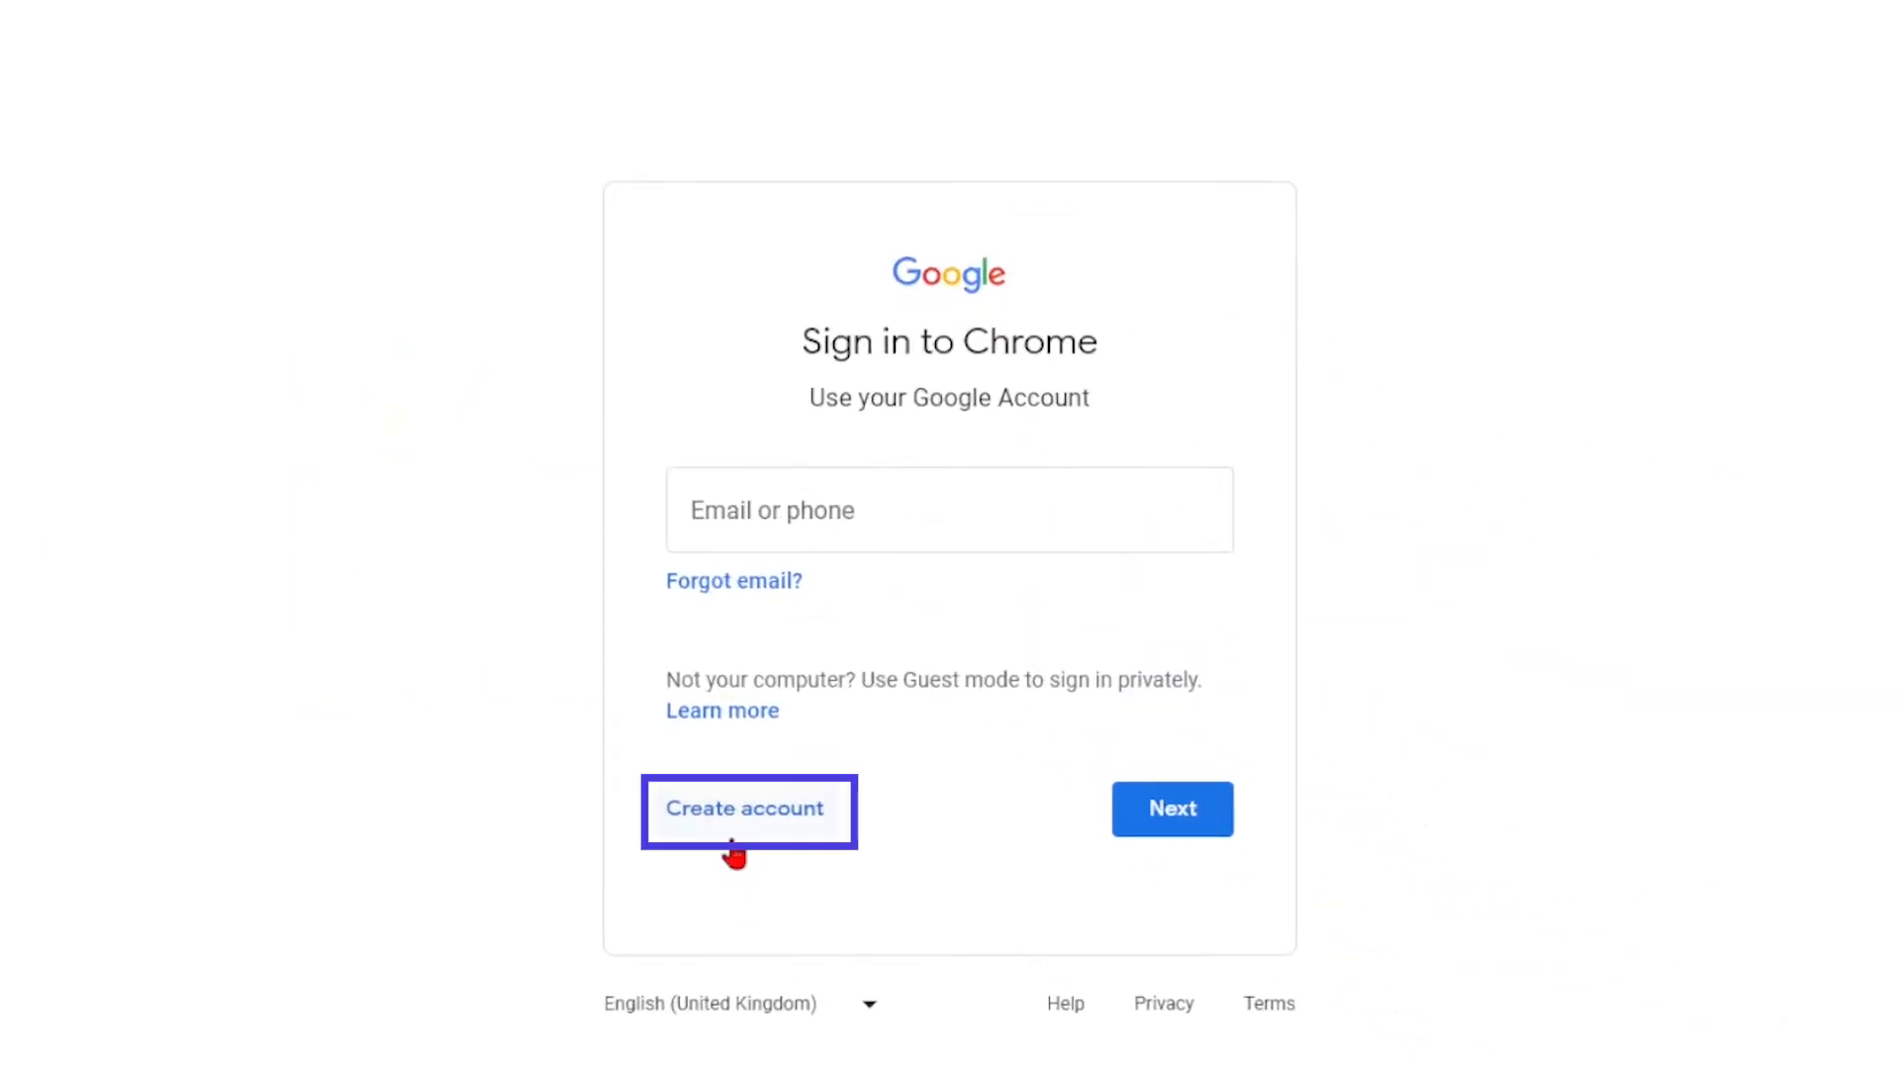
- Submit the Chrome sign-up details and start entering the phone number '935'
{"action": "left_click", "coordinate": [746, 808]}
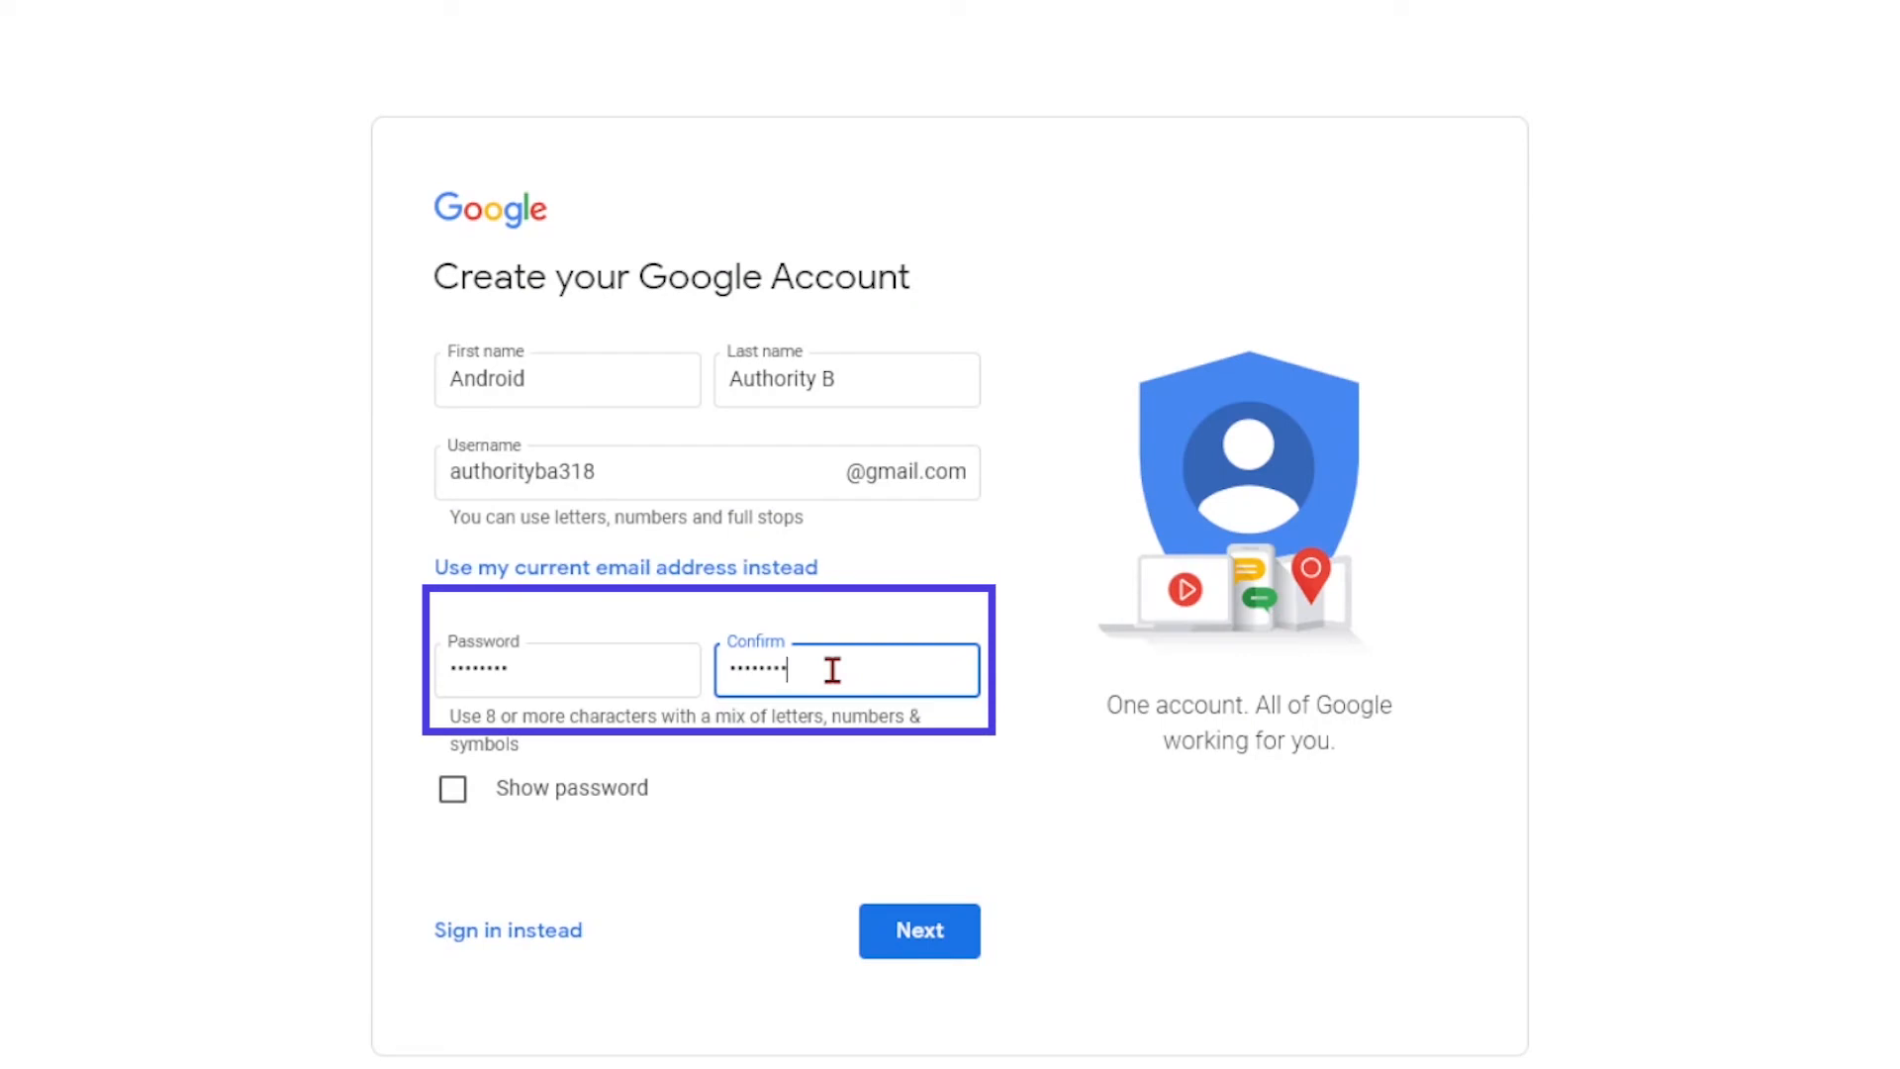
{"action": "left_click", "coordinate": [918, 929]}
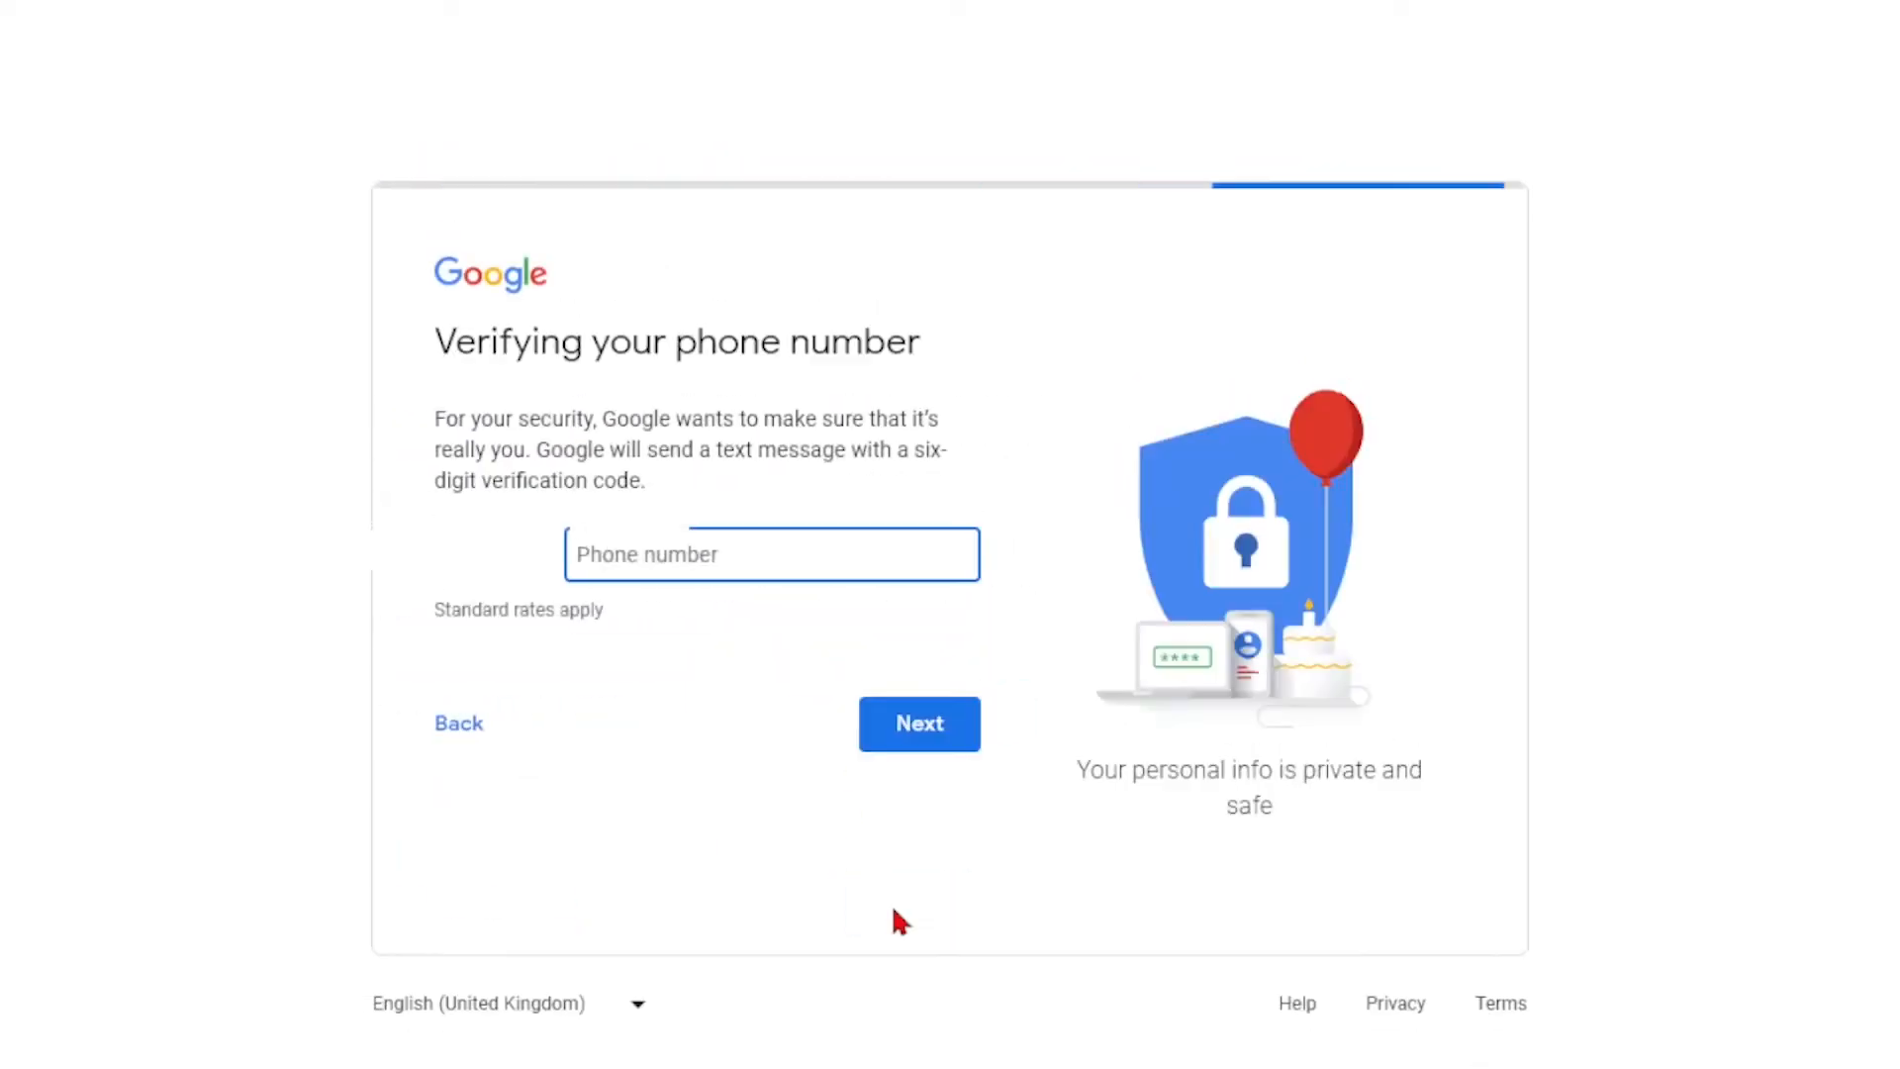
{"action": "type", "text": "935"}
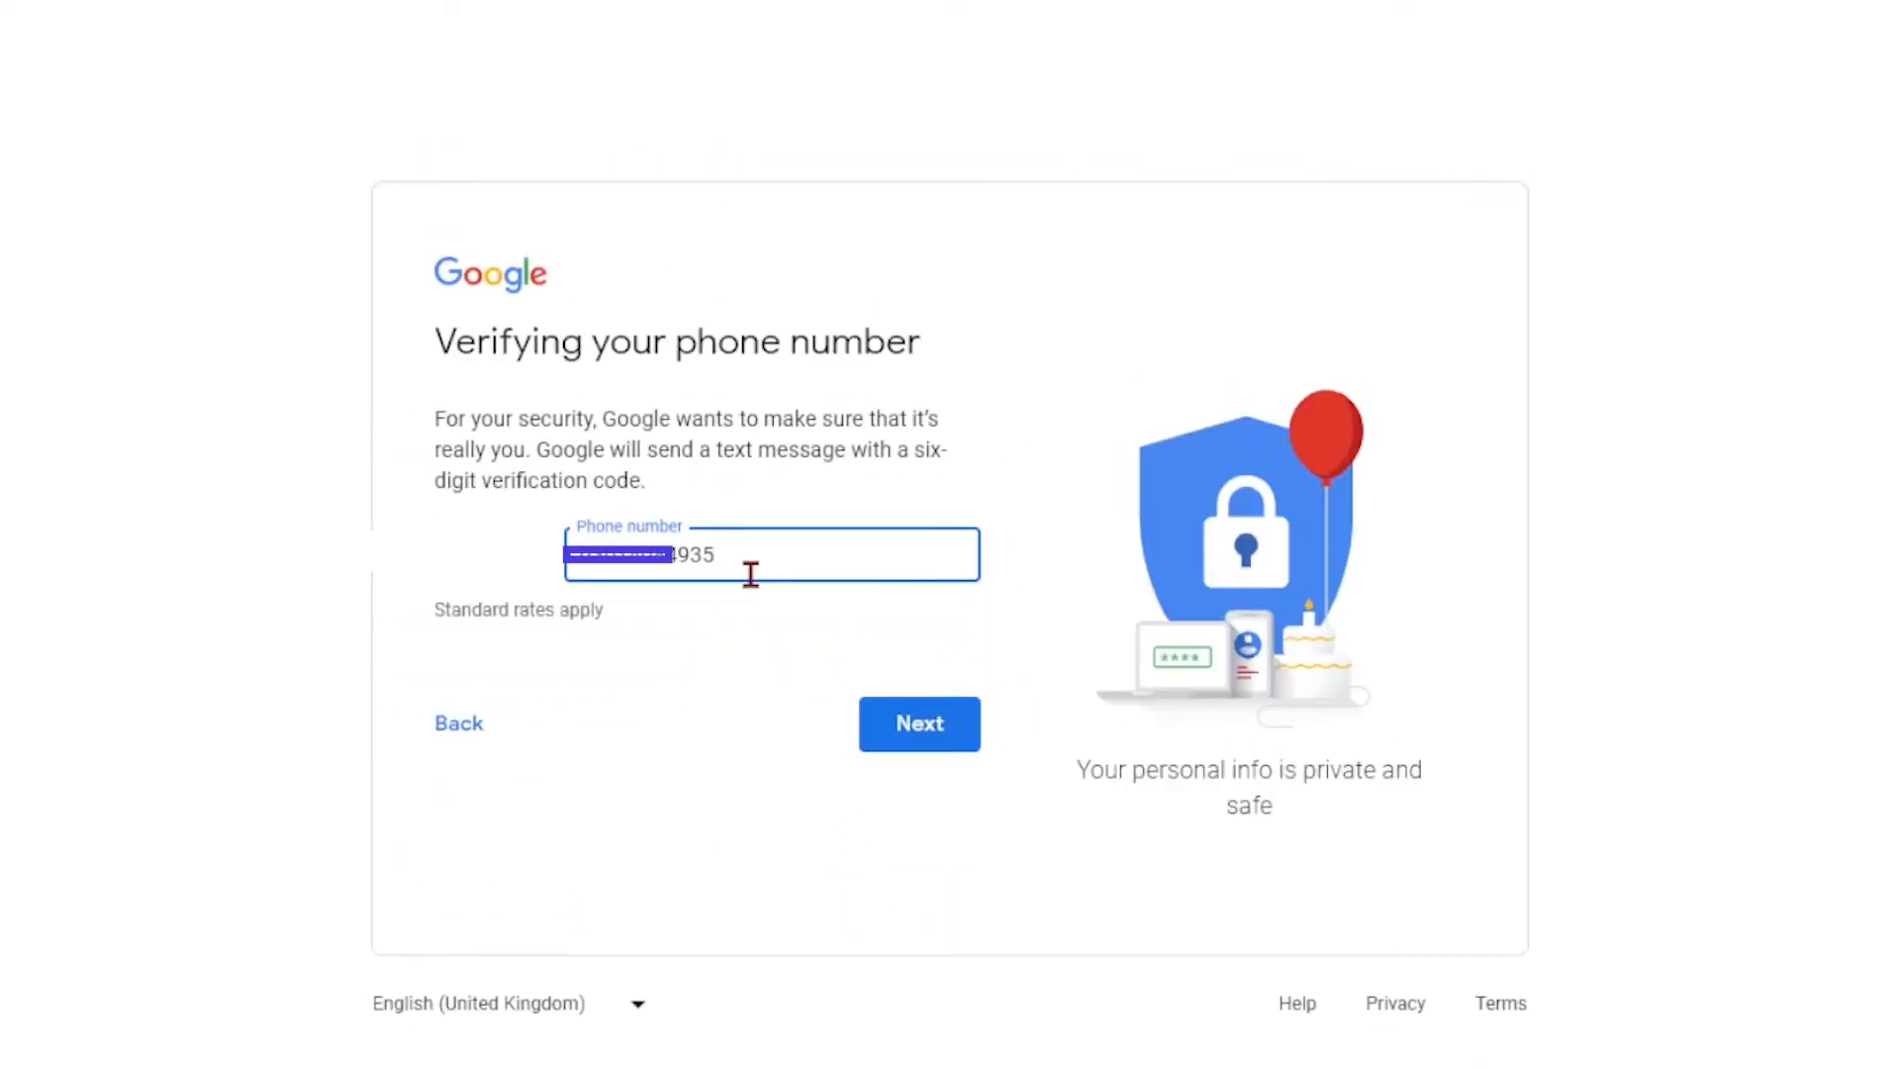